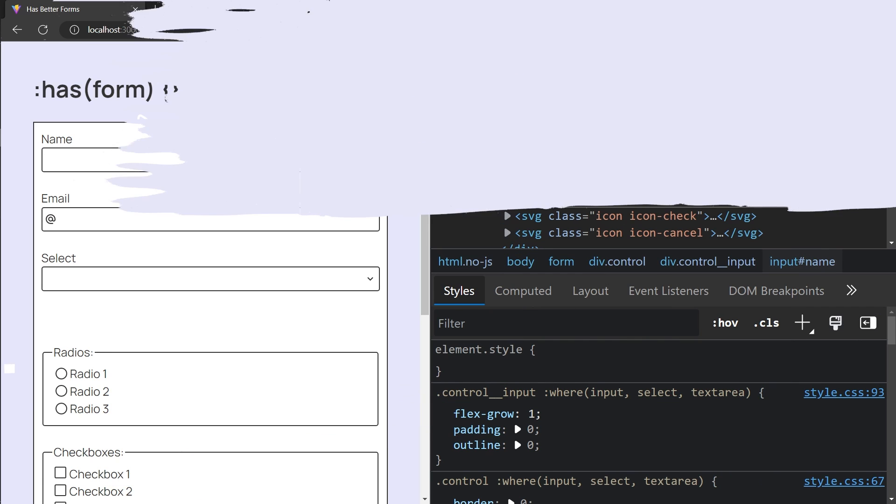
- Force the Name input into the :focus-visible state from the :hov element-state panel
left_click(724, 323)
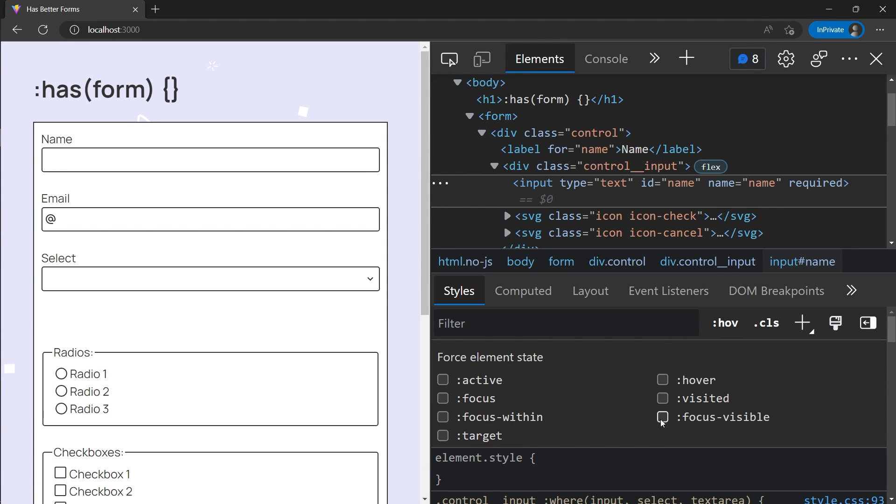
left_click(662, 416)
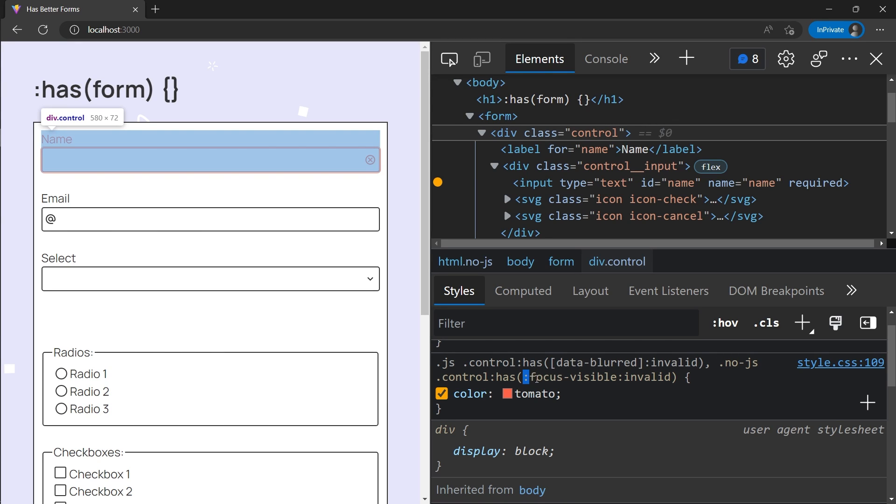
- Open the tomato rule's :has(:focus-visible:invalid) selector for editing
double_click(569, 377)
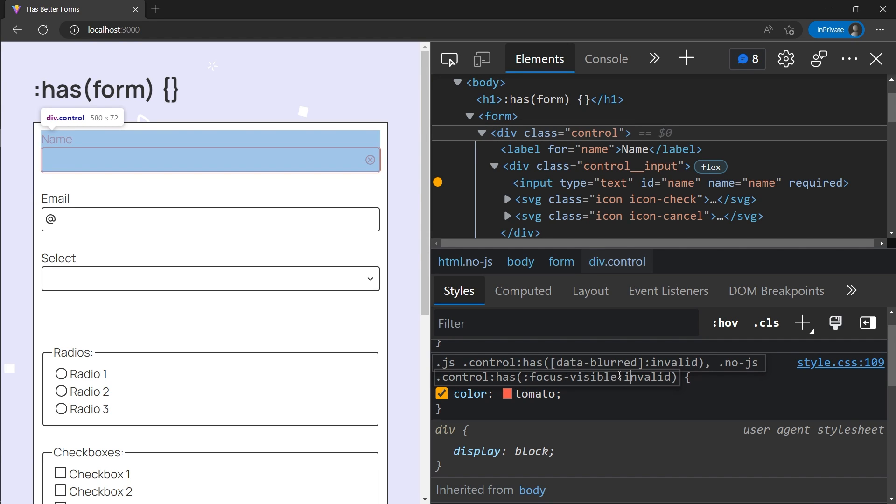
mouse_move(680, 390)
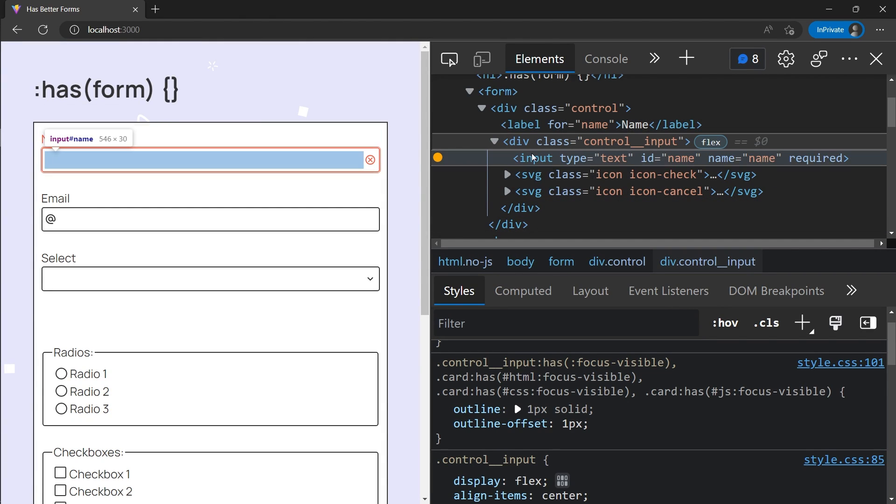
- Focus the Email field so Name and Email both show tomato invalid styling
left_click(209, 161)
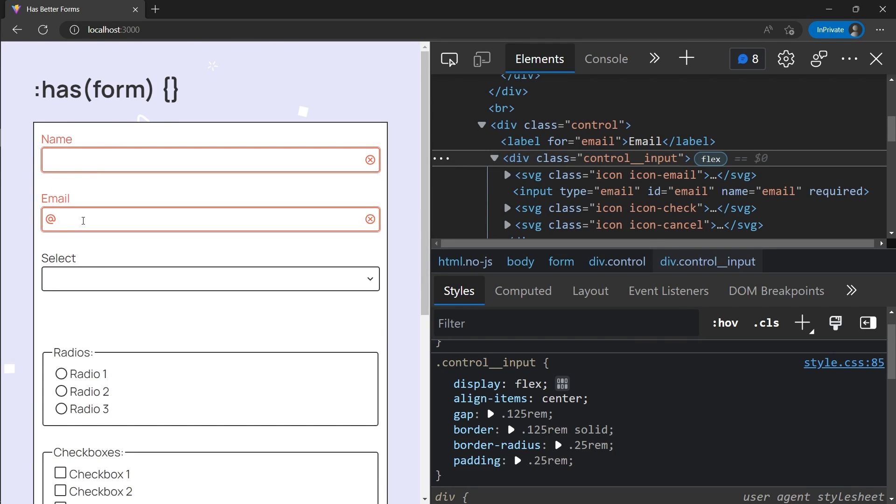
left_click(211, 160)
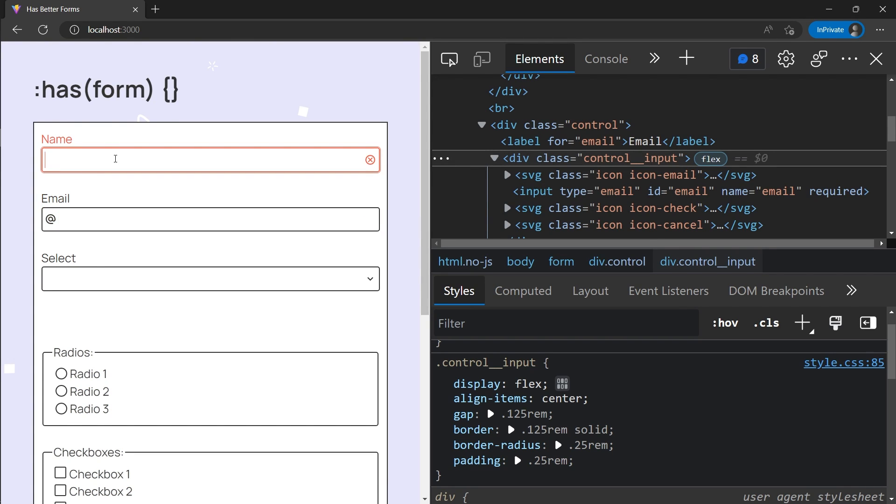
type("Aus")
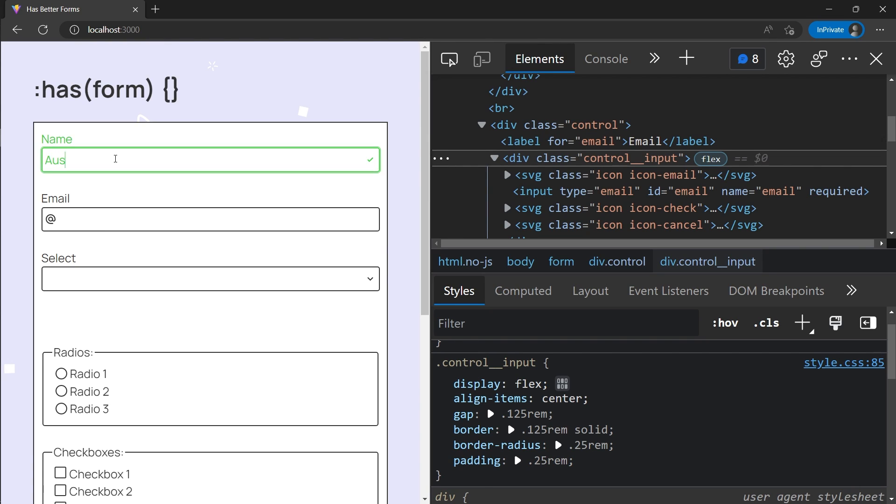
type("tin")
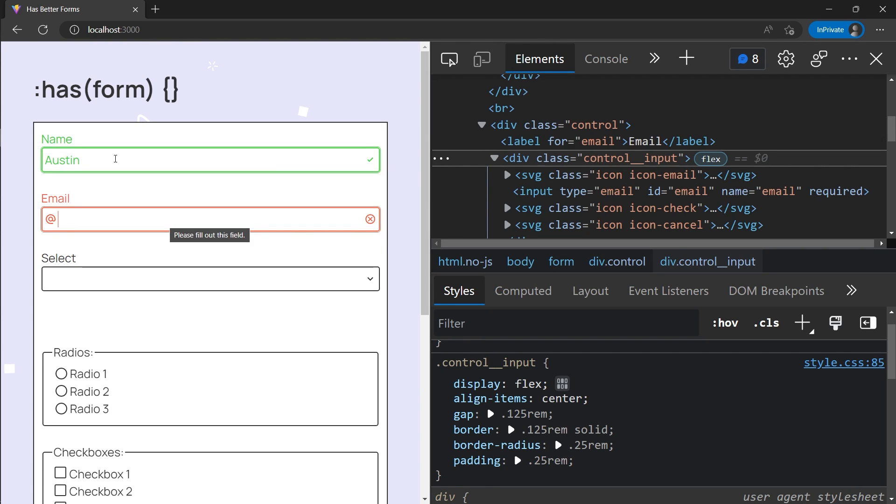
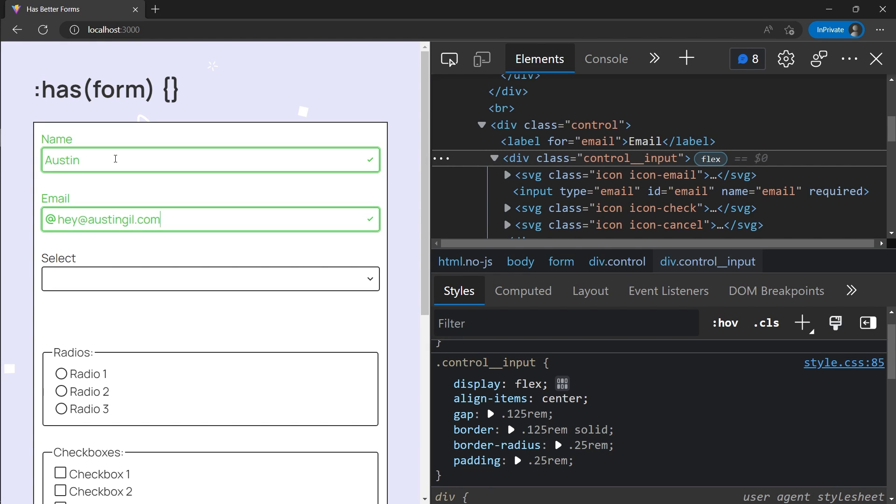
scroll("down", 3)
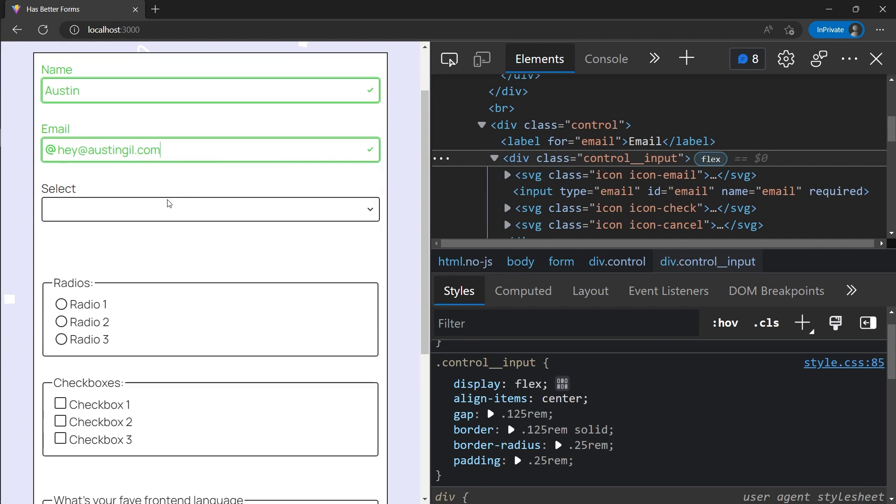
scroll("down", 3)
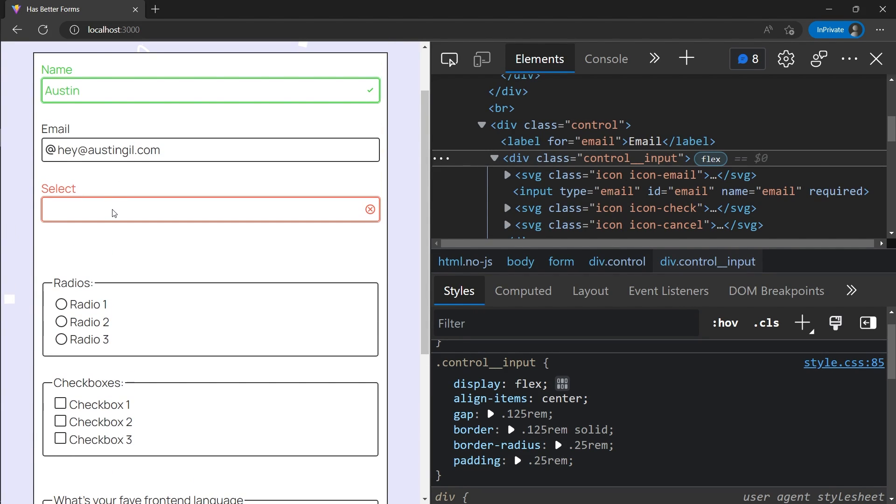
- Open and close the Select dropdown a few times, finally choosing Option 2
left_click(205, 209)
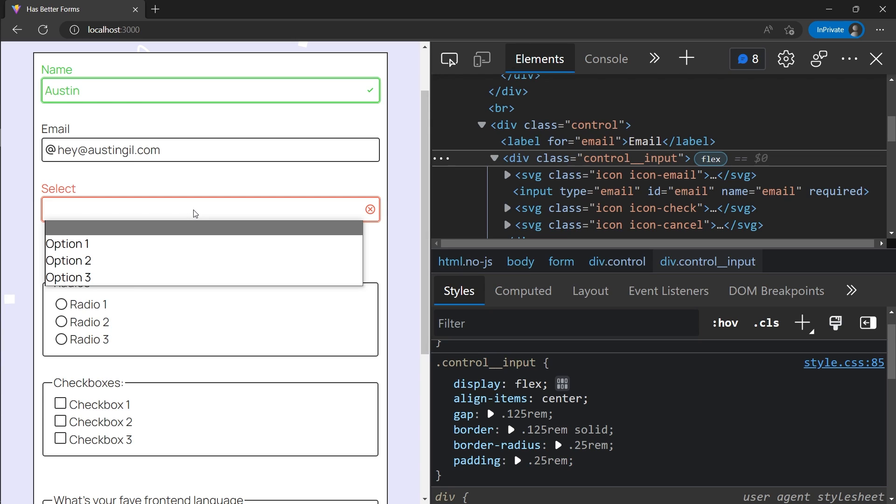
left_click(188, 180)
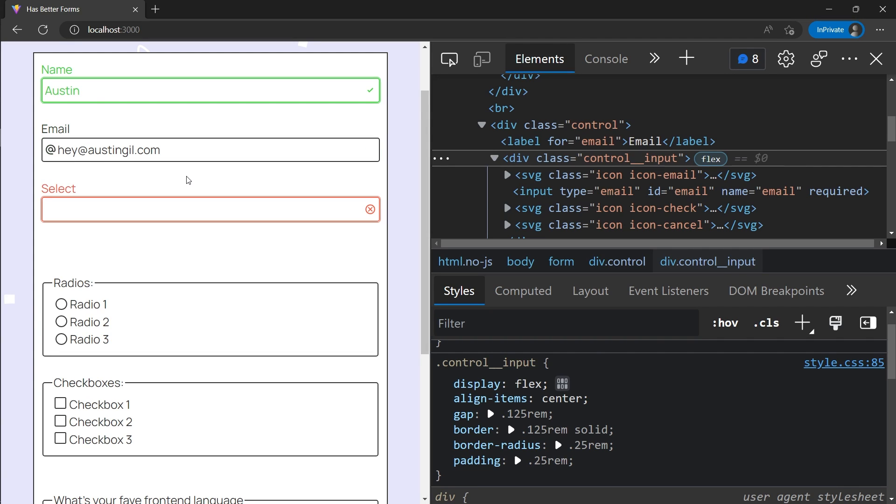
left_click(206, 210)
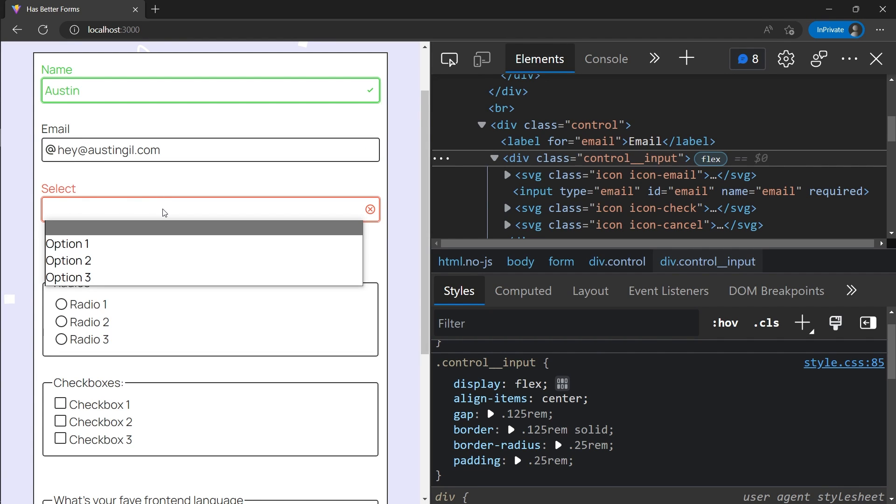
mouse_move(172, 207)
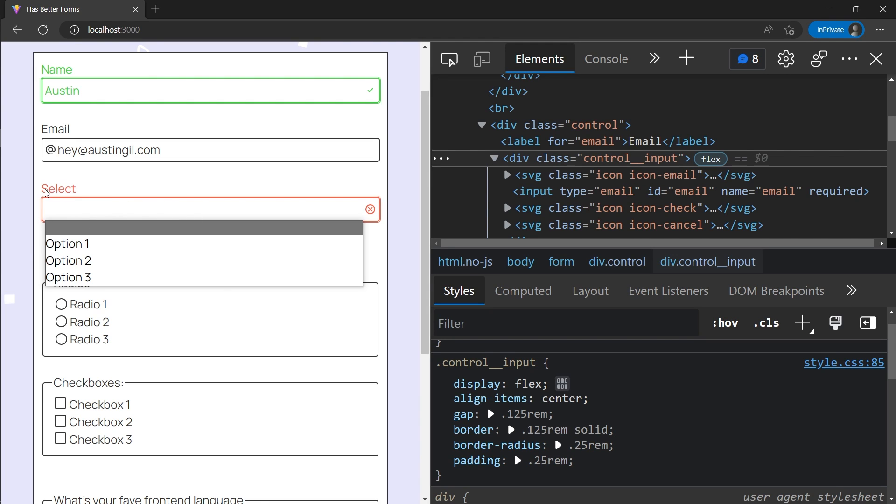
left_click(209, 209)
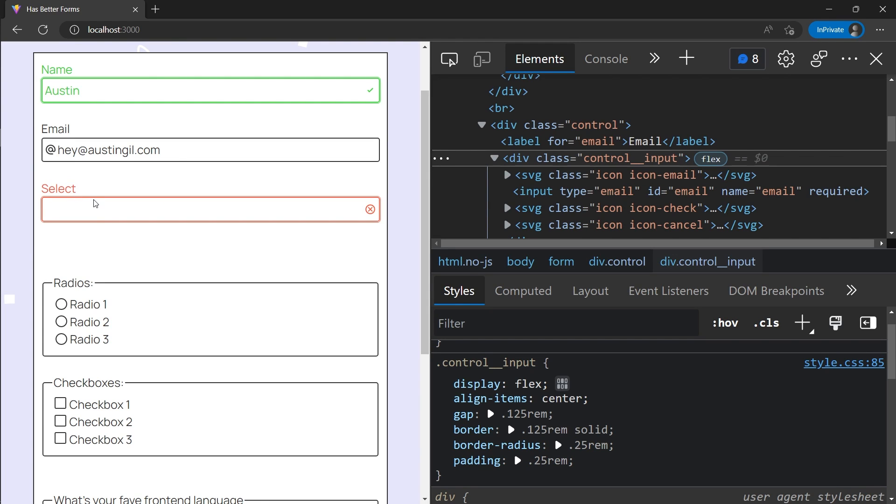
left_click(206, 209)
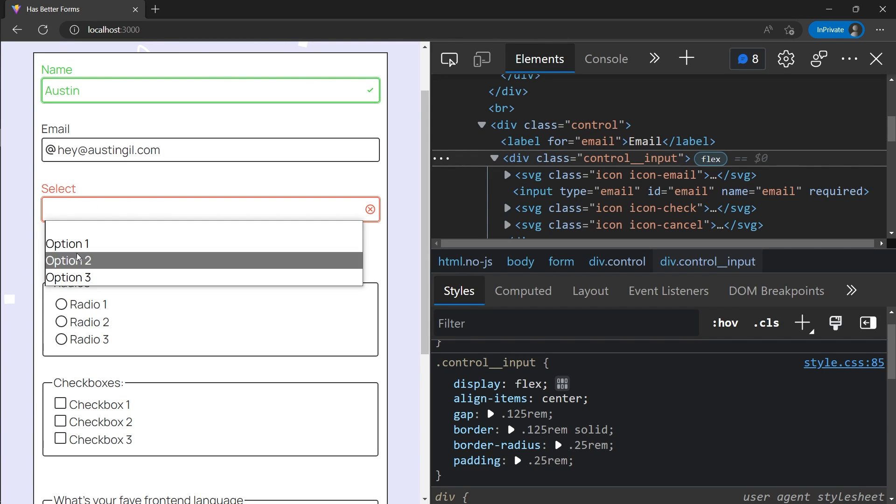
mouse_move(84, 263)
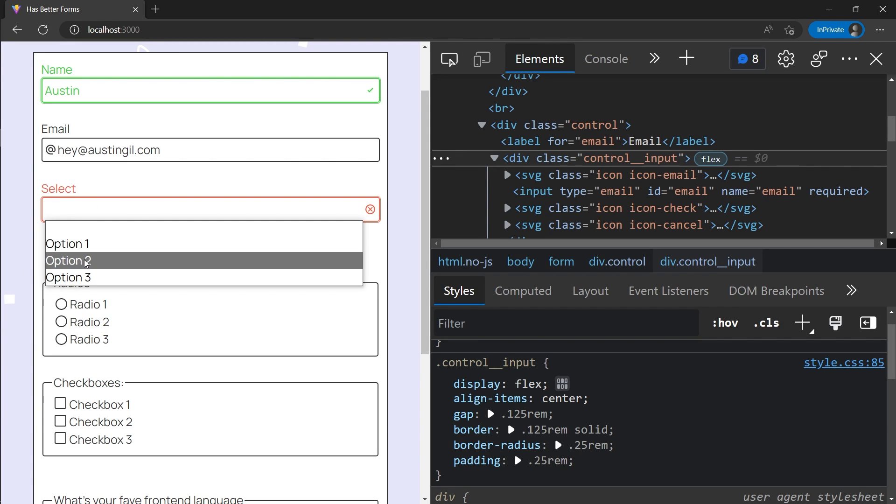
left_click(68, 260)
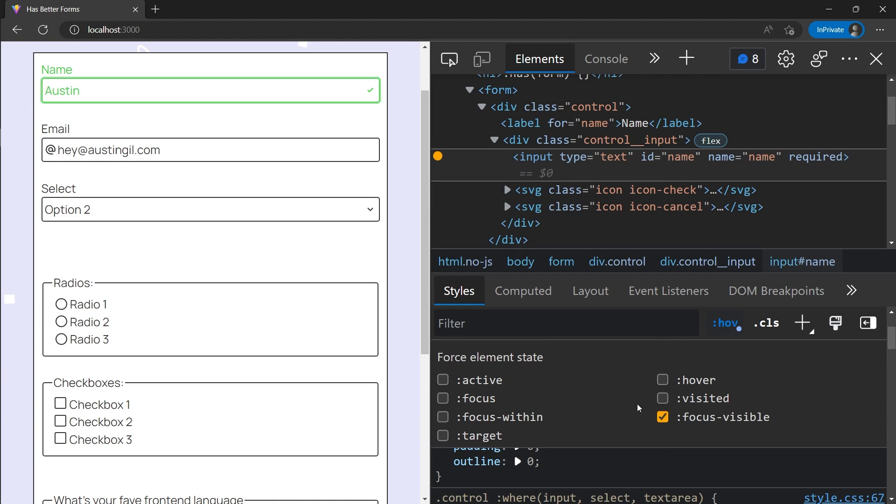
- Untick the forced :focus-visible state and scroll to the radios and checkboxes
left_click(663, 416)
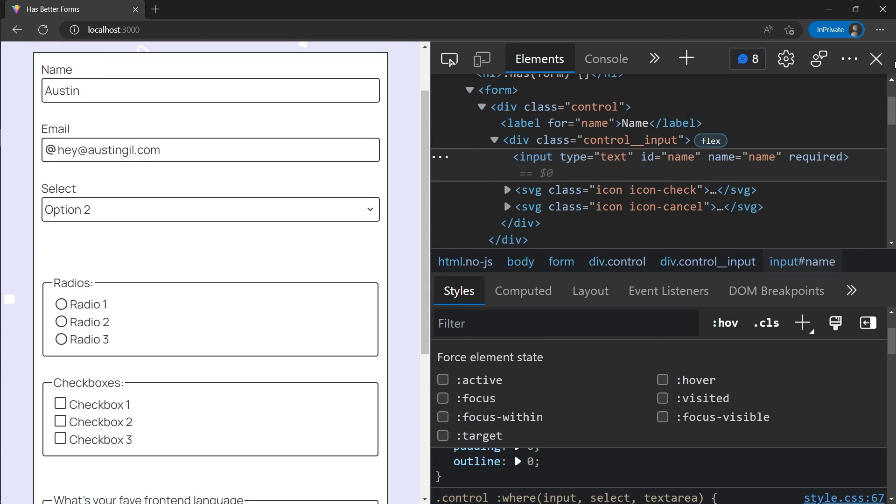
scroll("down", 3)
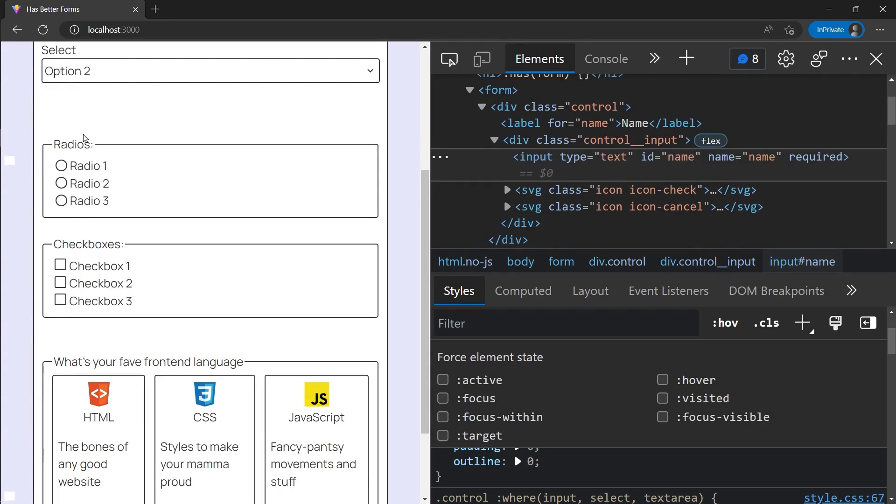
mouse_move(89, 248)
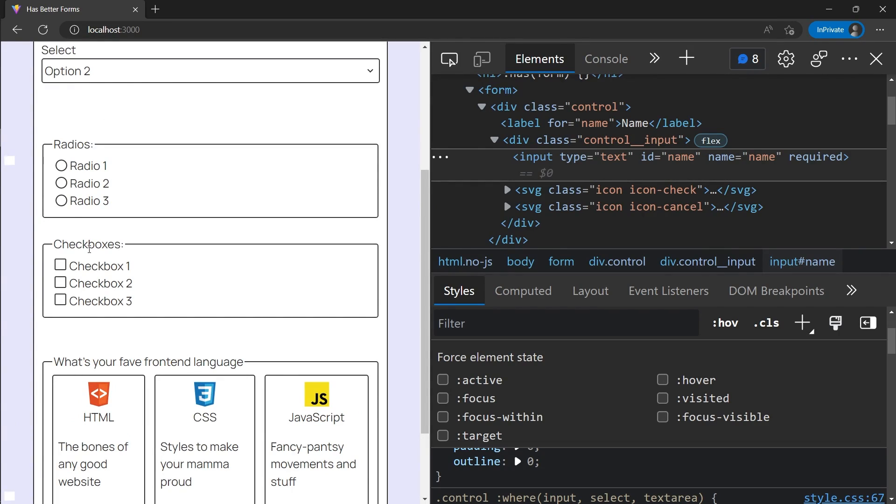
mouse_move(84, 346)
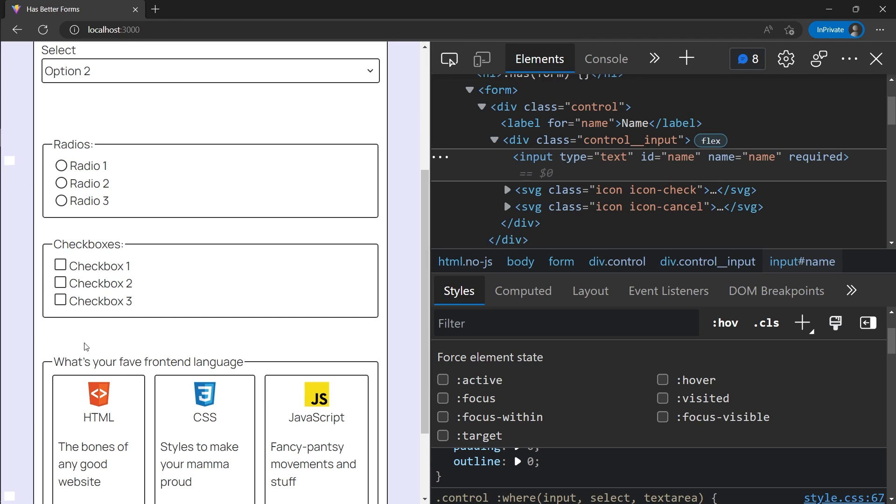
mouse_move(110, 169)
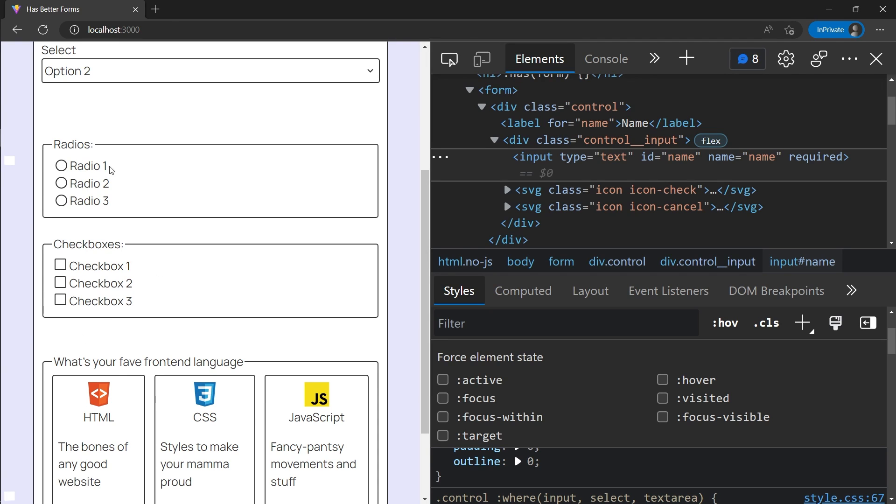
- Choose Radio 2, then Radio 3 on the form
left_click(59, 183)
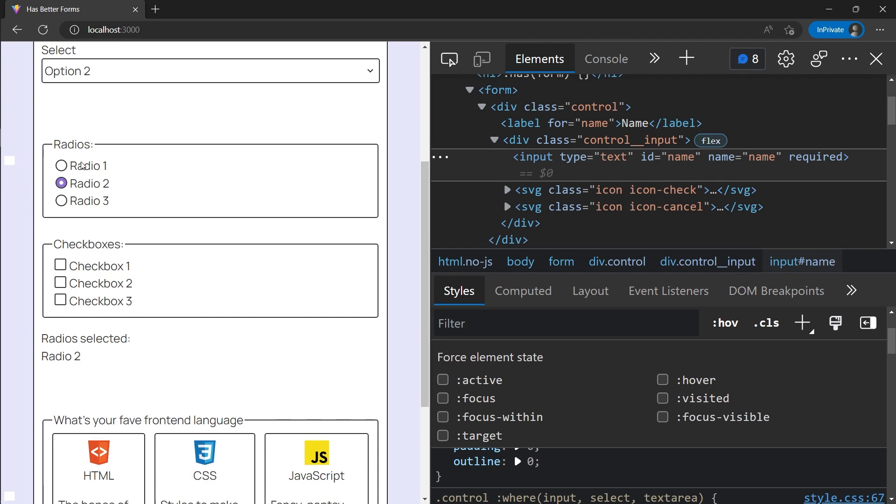
left_click(59, 201)
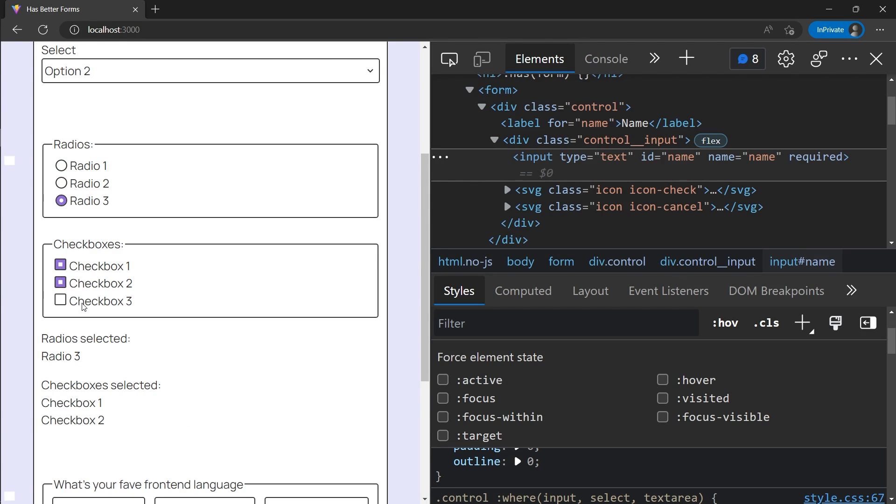
- Toggle Checkbox 1 and inspect the radios-selected results paragraph's :has() display rule
left_click(60, 282)
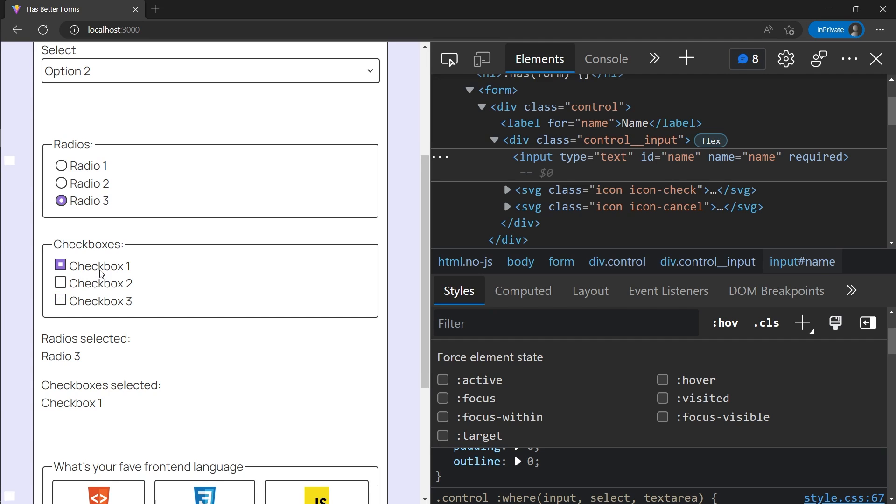
left_click(60, 283)
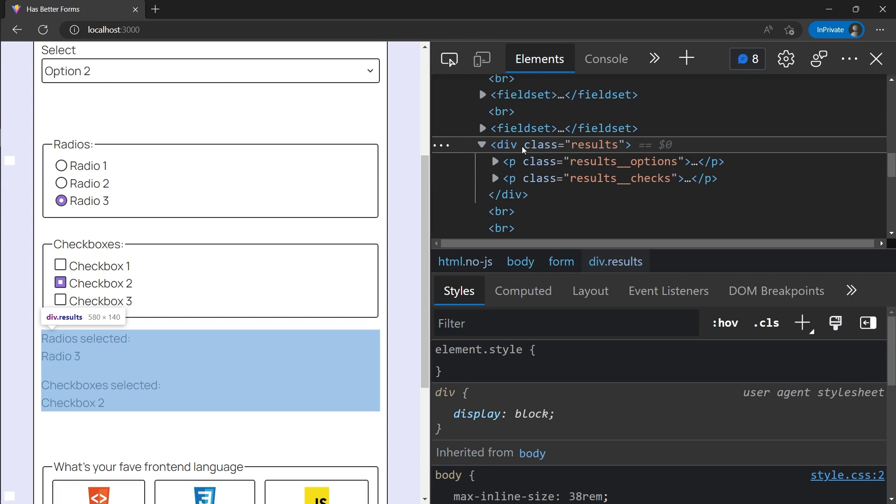
left_click(600, 161)
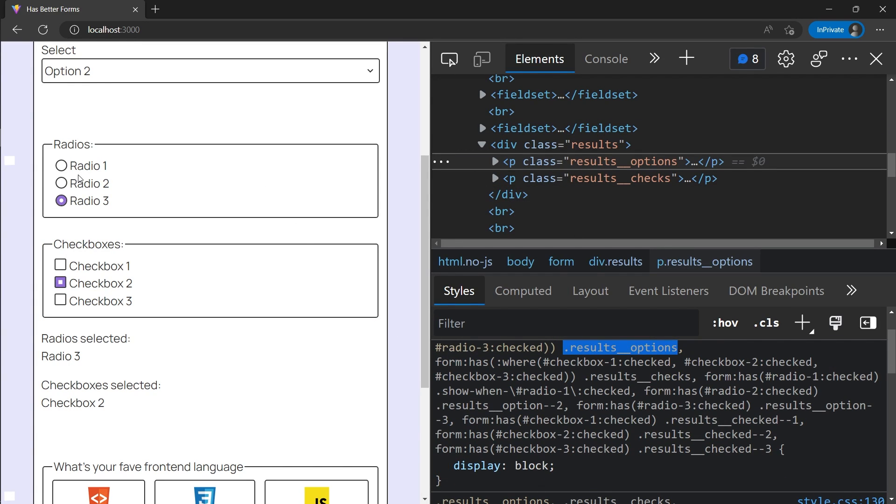
- Pick Radio 2, Radio 3, then Radio 1, and expand the results options markup
left_click(59, 183)
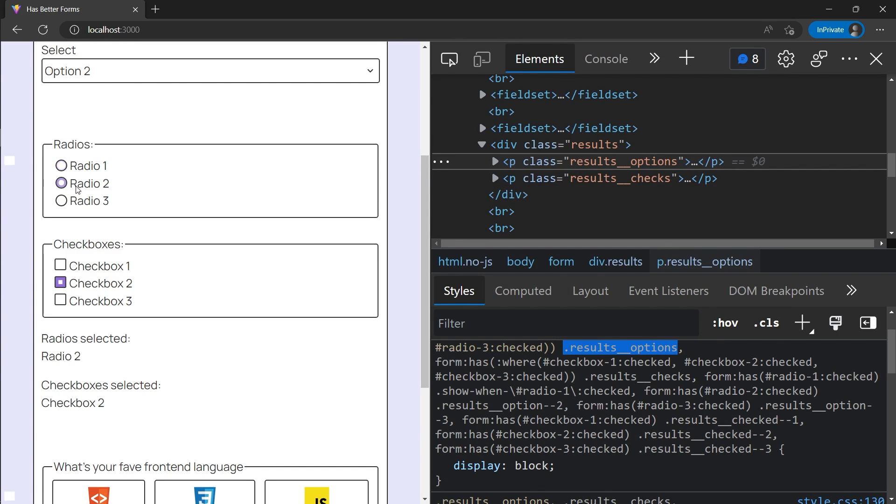
left_click(59, 201)
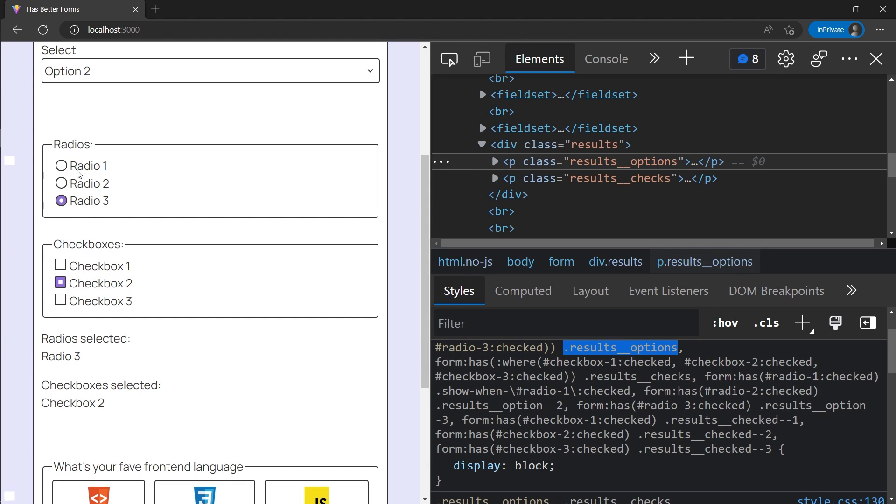
left_click(61, 165)
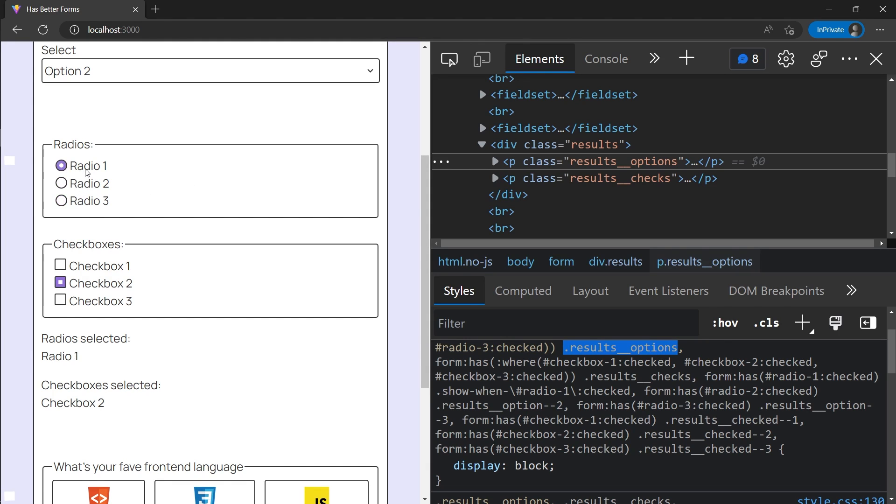
left_click(496, 162)
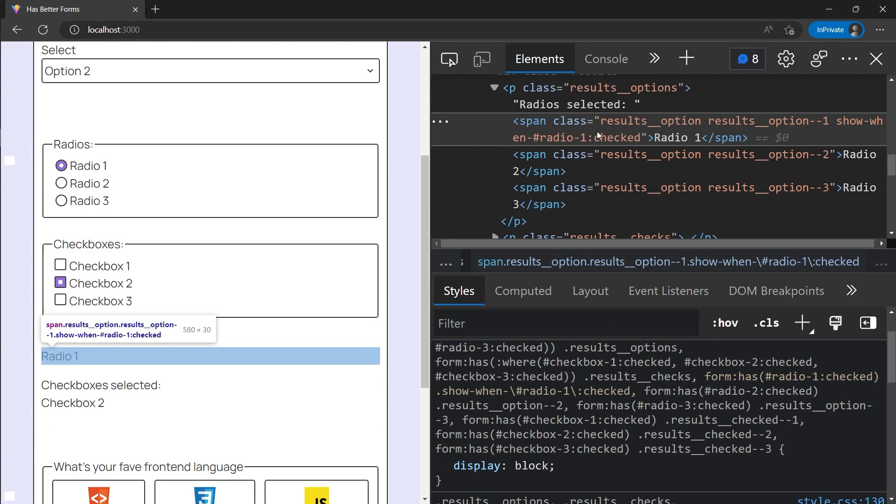
- Inspect the display: block rule in Styles and choose Radio 2
left_click(440, 466)
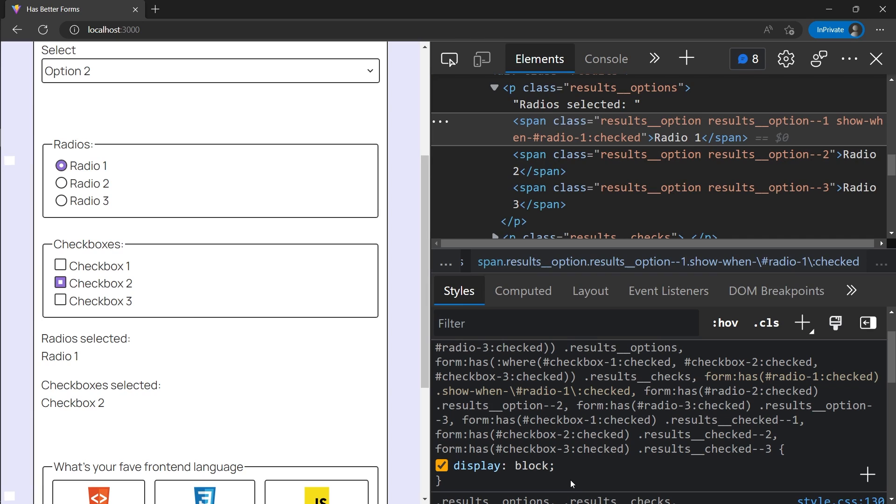
left_click(60, 183)
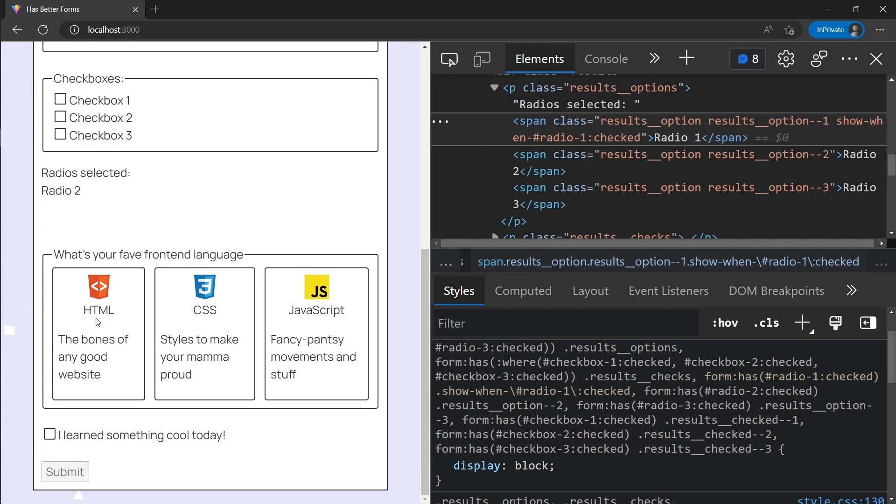
- Select the HTML card as favourite language so its purple :has() inset shadow appears
left_click(97, 334)
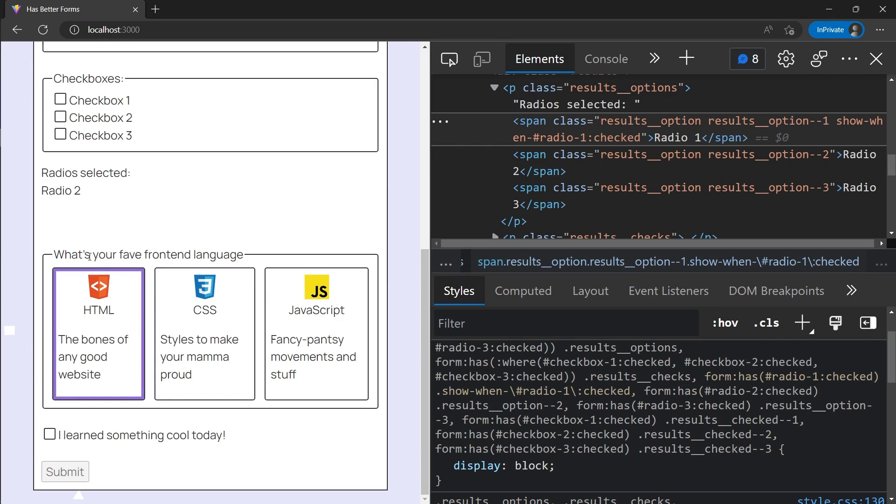
mouse_move(419, 98)
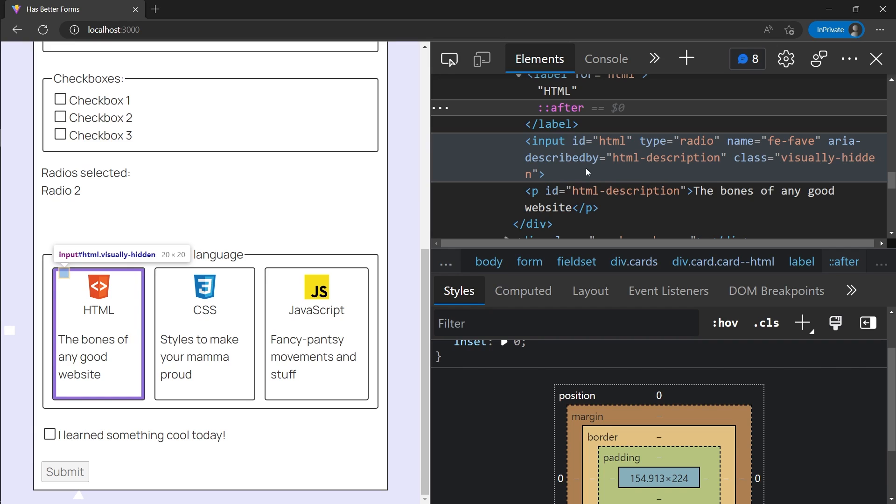
mouse_move(532, 157)
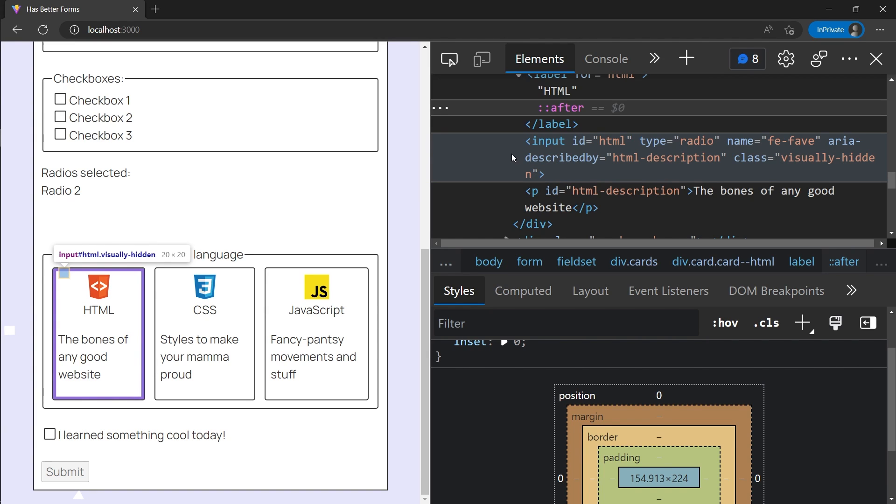
mouse_move(523, 155)
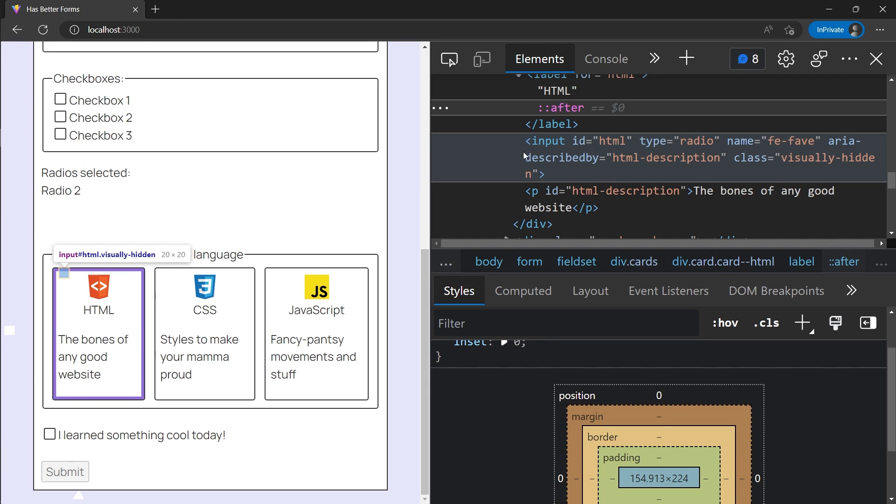
mouse_move(546, 145)
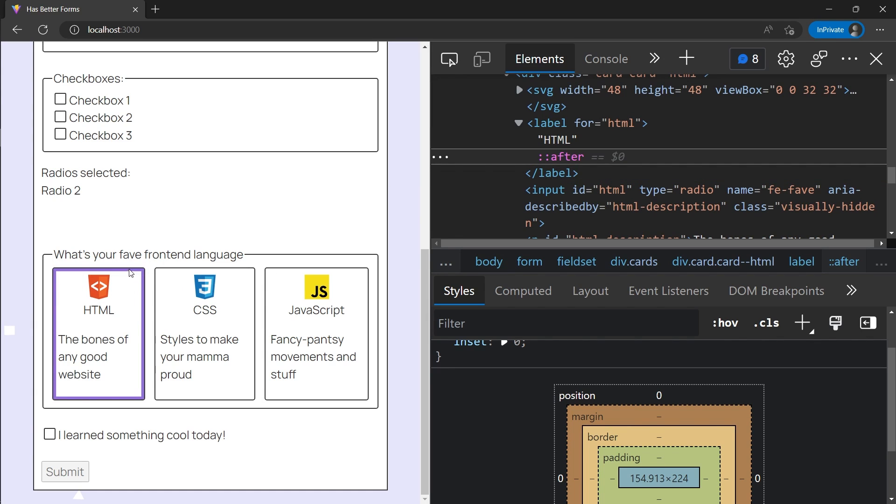
mouse_move(323, 206)
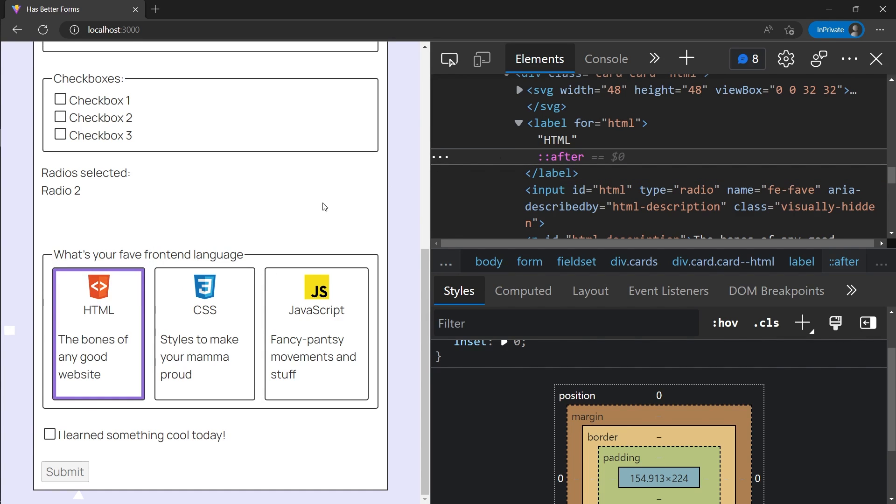
mouse_move(546, 123)
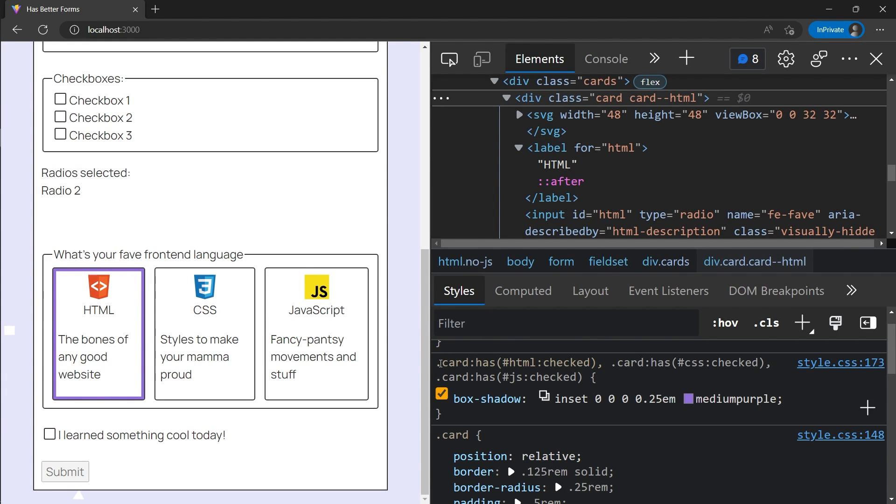
mouse_move(98, 334)
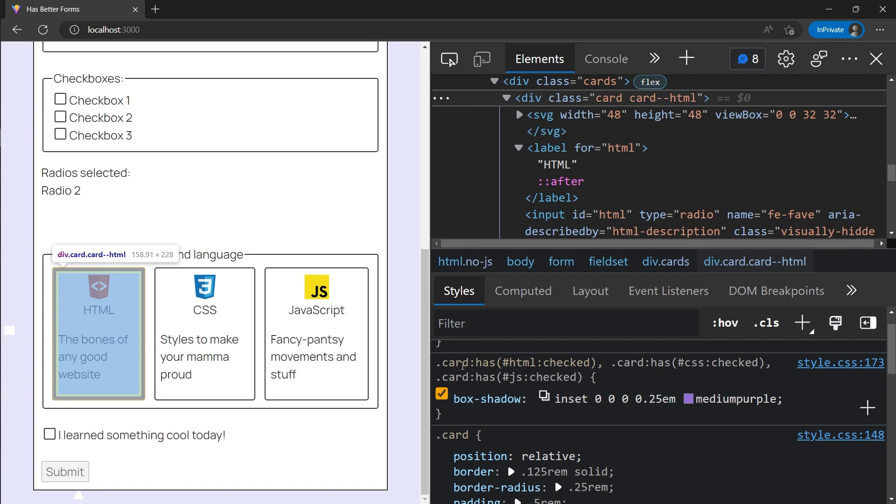
- Select the .card:has selector, then switch the favourite language to CSS, then JavaScript
double_click(484, 362)
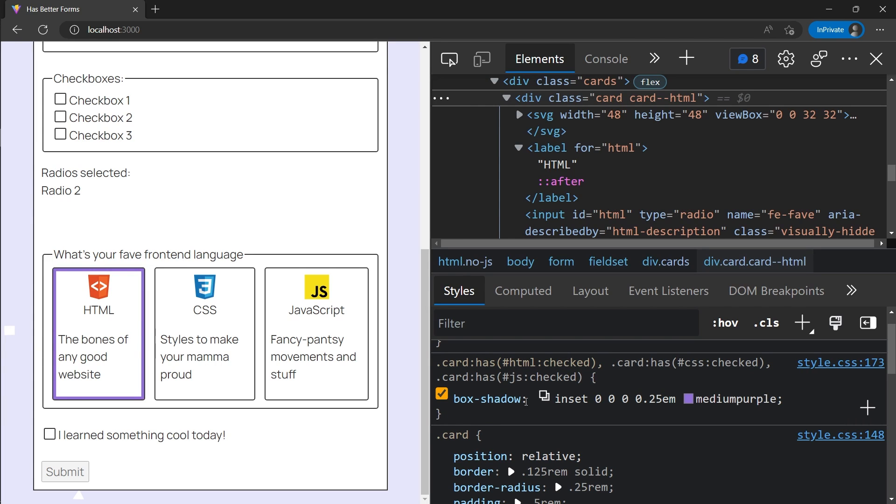
mouse_move(666, 394)
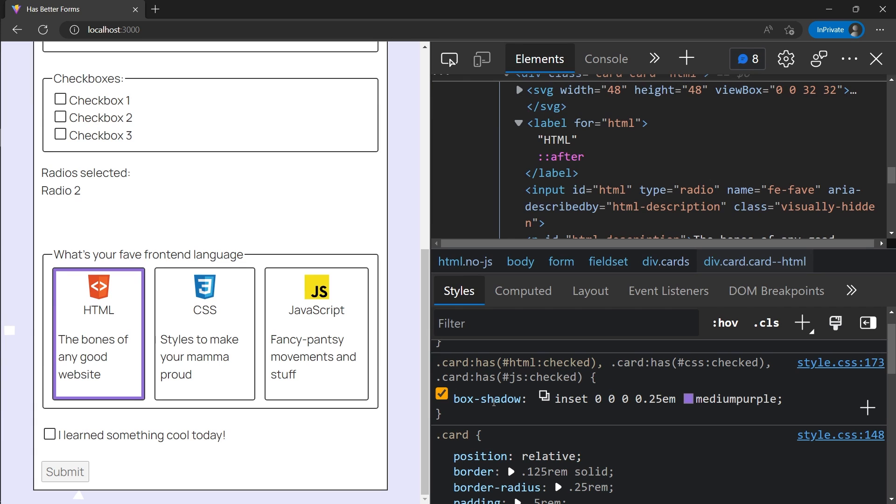
left_click(204, 333)
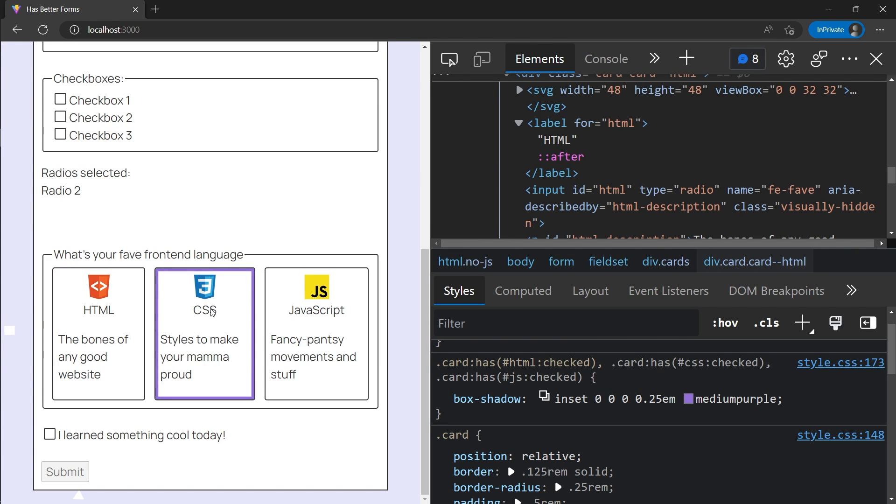
left_click(316, 334)
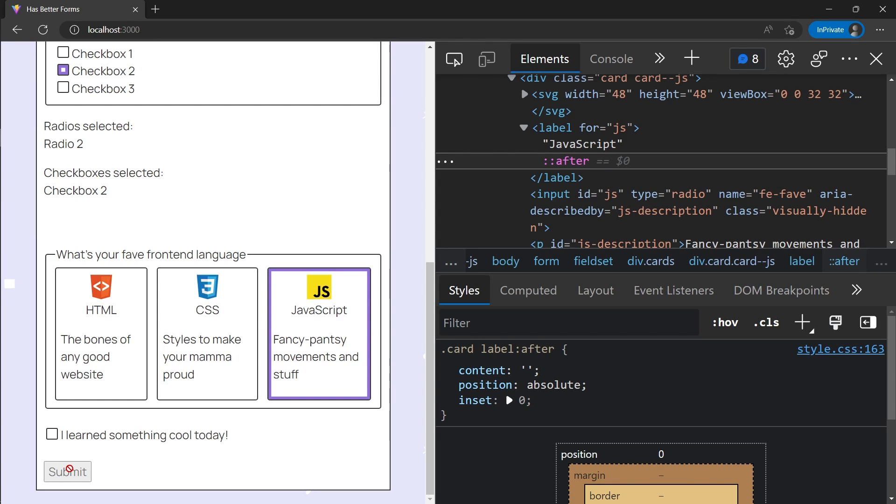
- Inspect the dimmed Submit button element with the picker
left_click(51, 434)
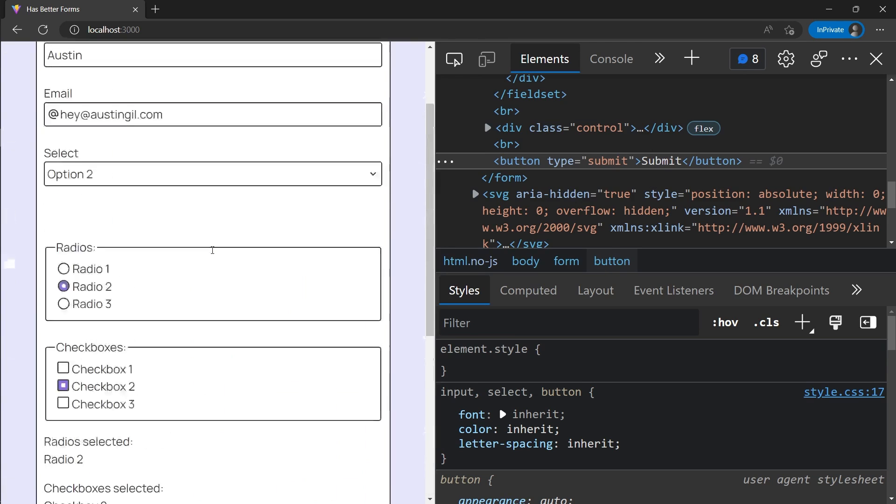
- Toggle 'I learned something cool today!' off, on, and off, showing form:has(:invalid) dimming Submit
scroll("down", 3)
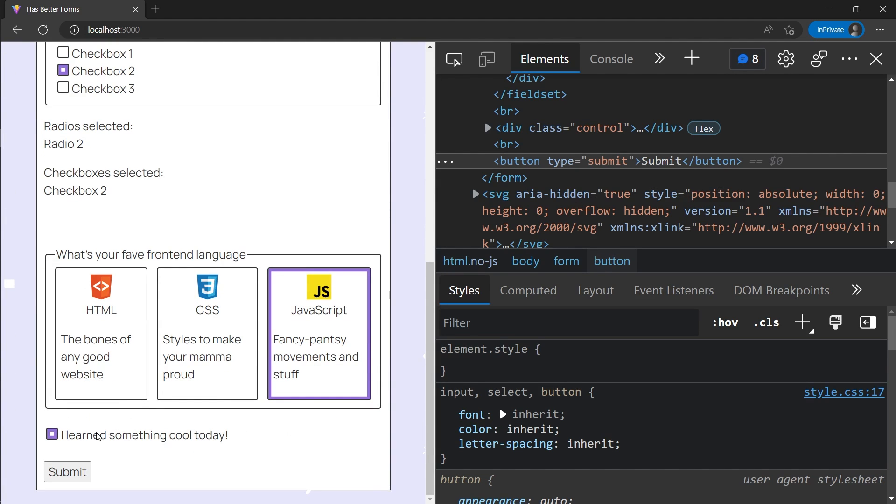
left_click(52, 434)
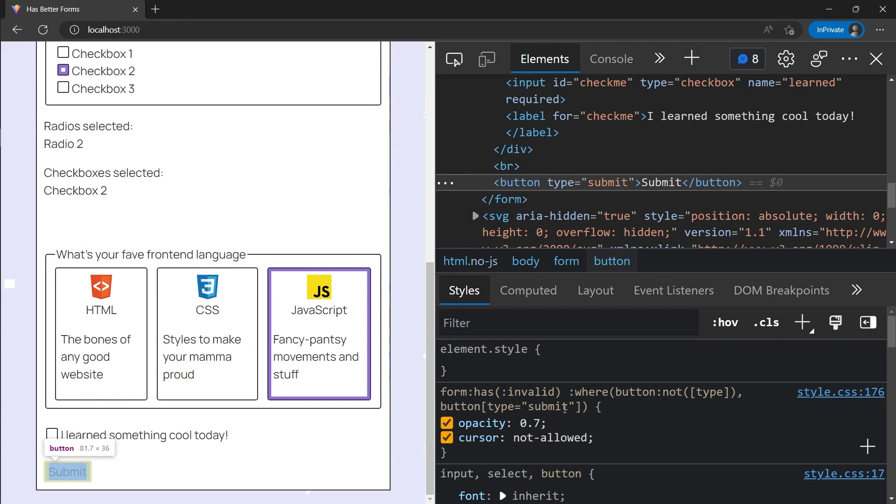
mouse_move(91, 460)
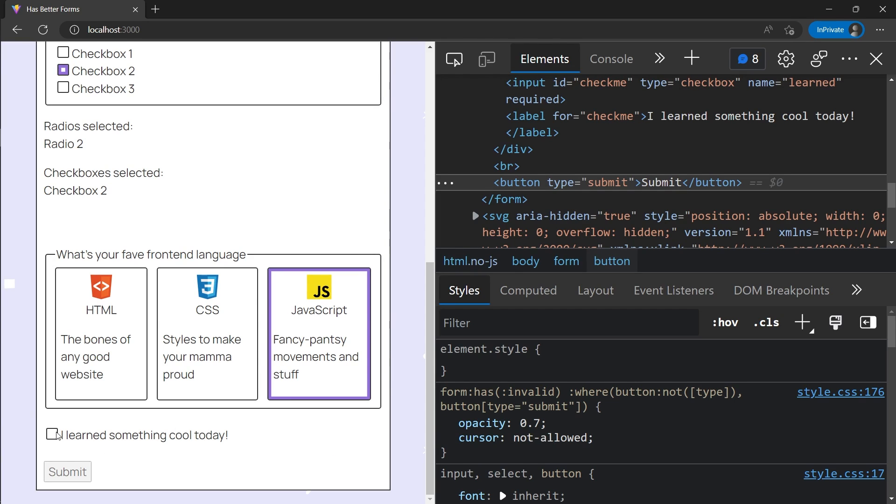
left_click(51, 435)
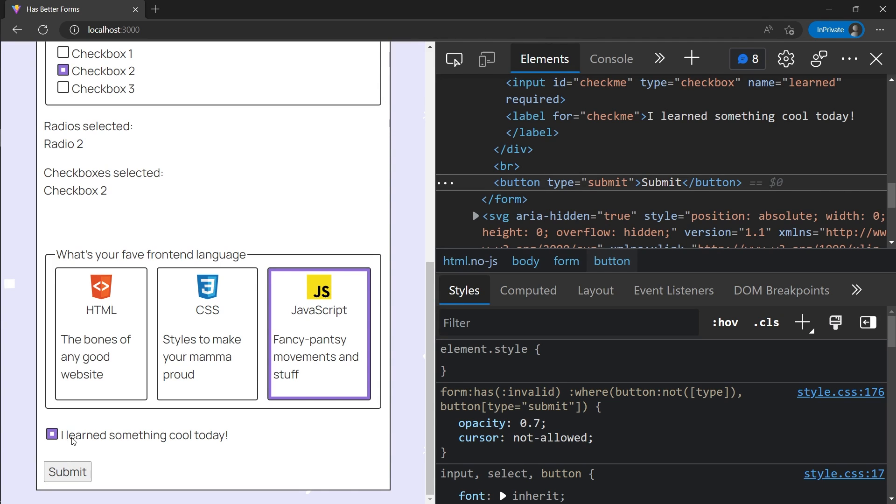
left_click(52, 435)
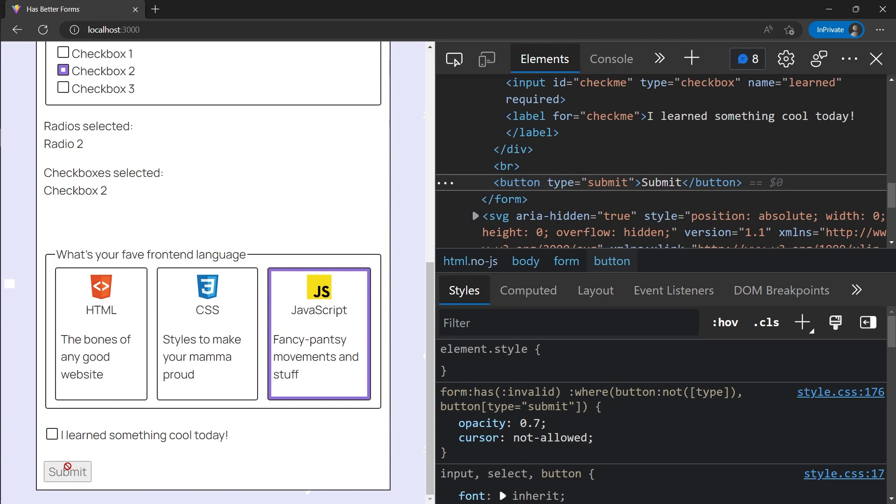
mouse_move(376, 446)
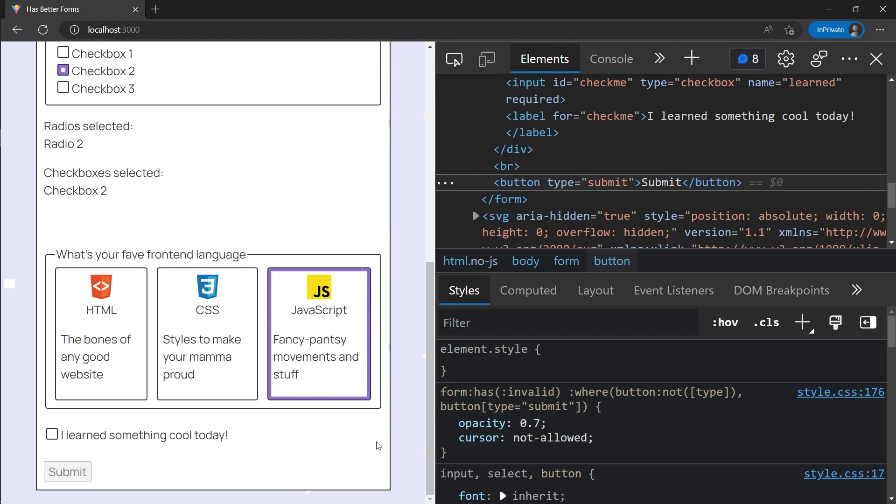